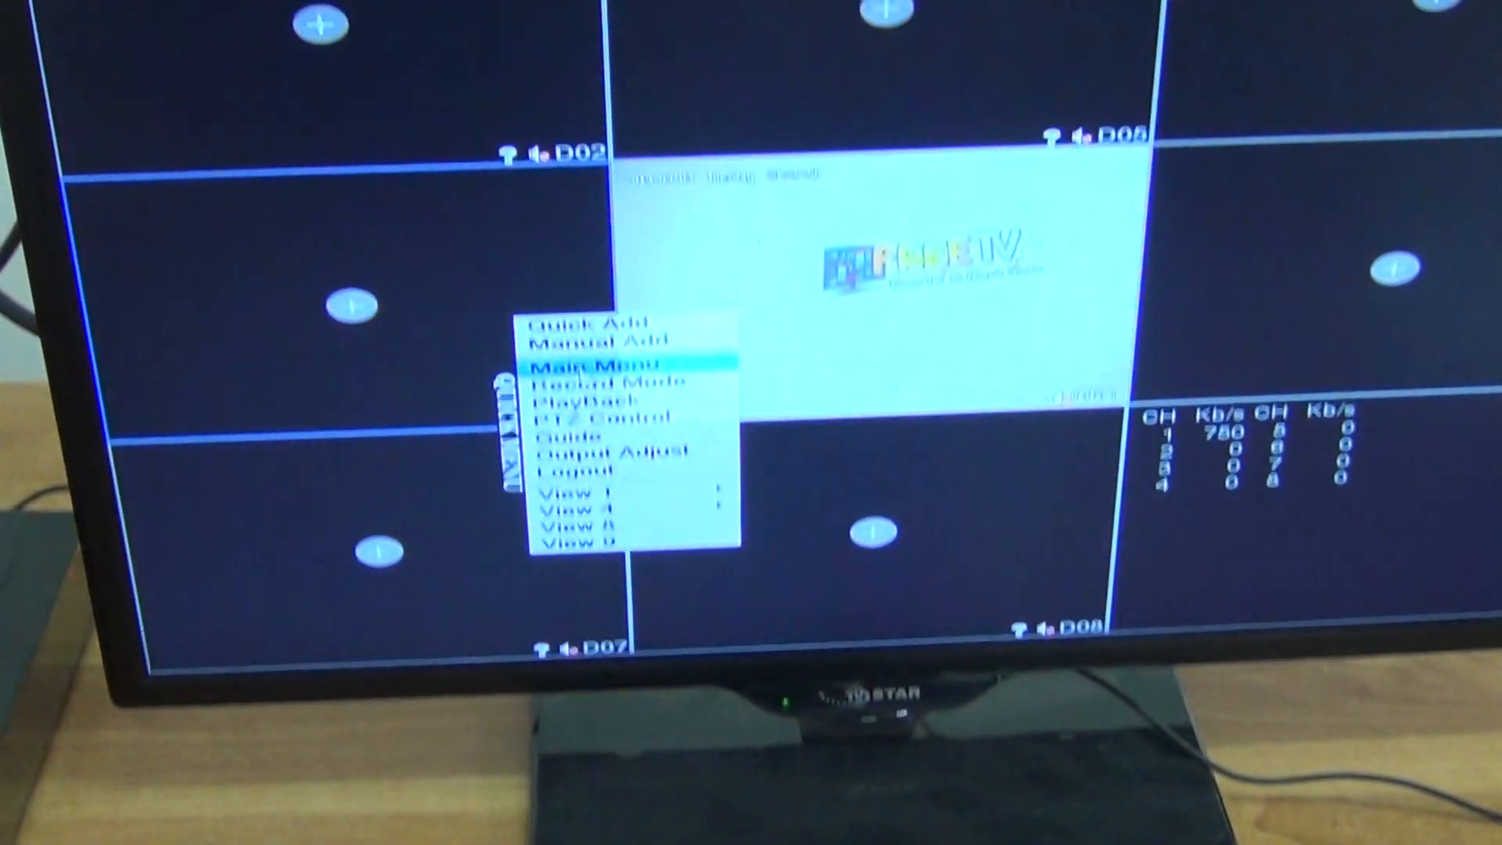
Bring up the NVR Guide's QR-code page for the iOS and Android apps and device serial number
{"action": "left_click", "coordinate": [574, 434]}
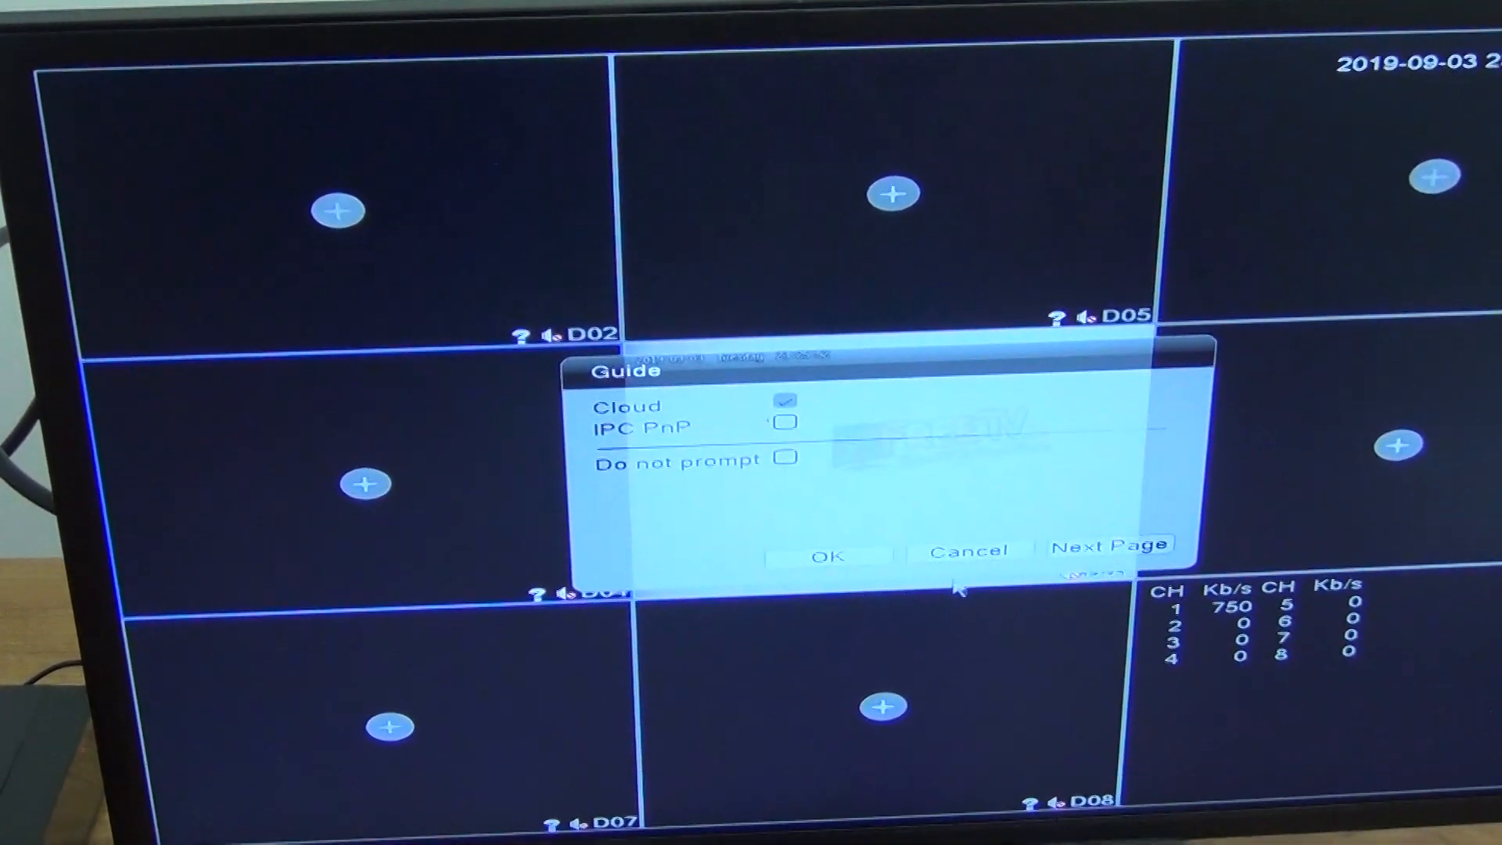
{"action": "left_click", "coordinate": [1110, 544]}
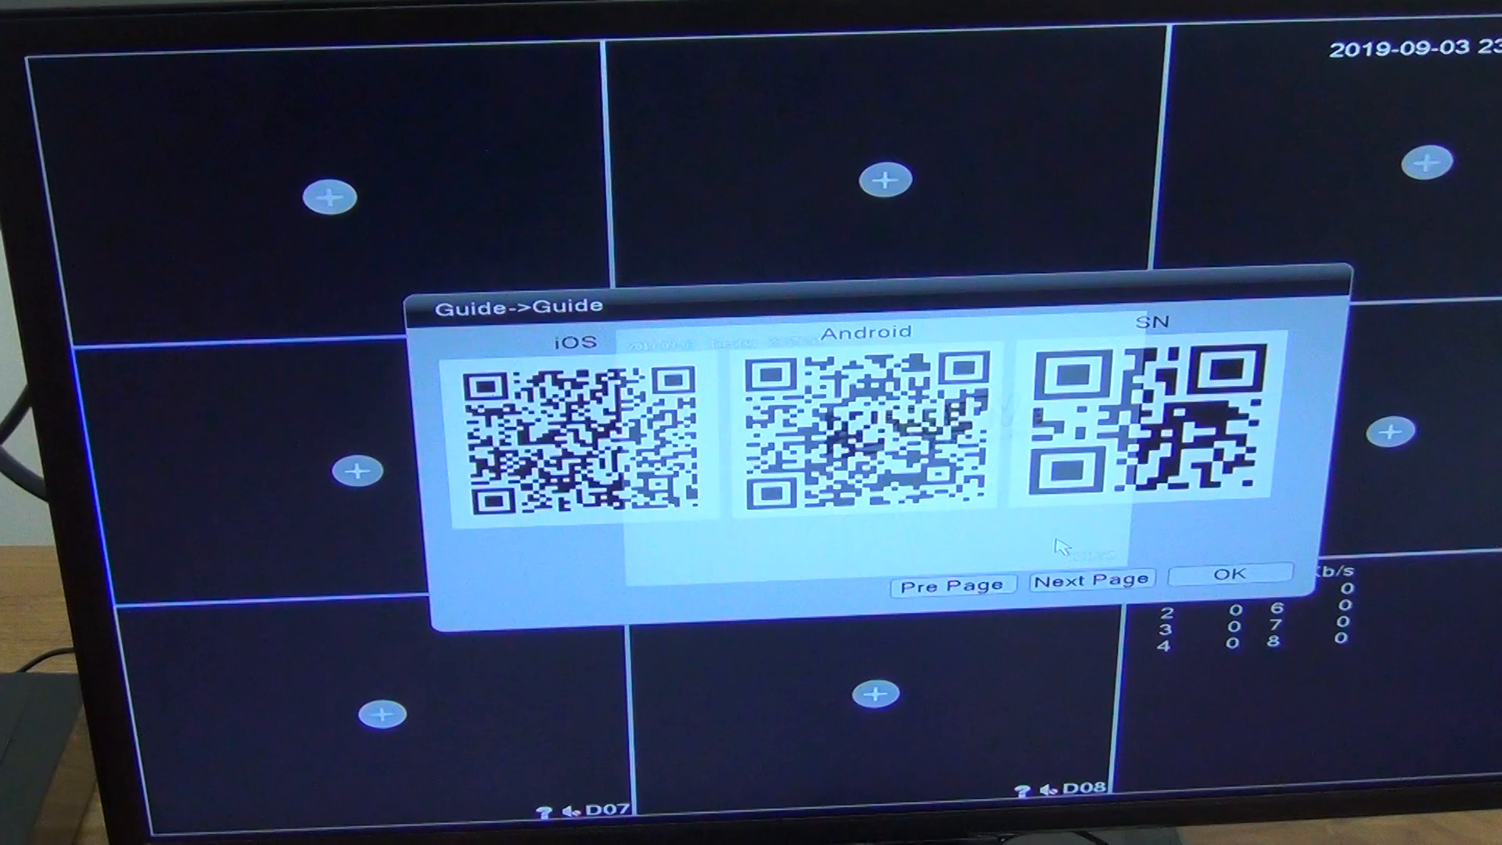